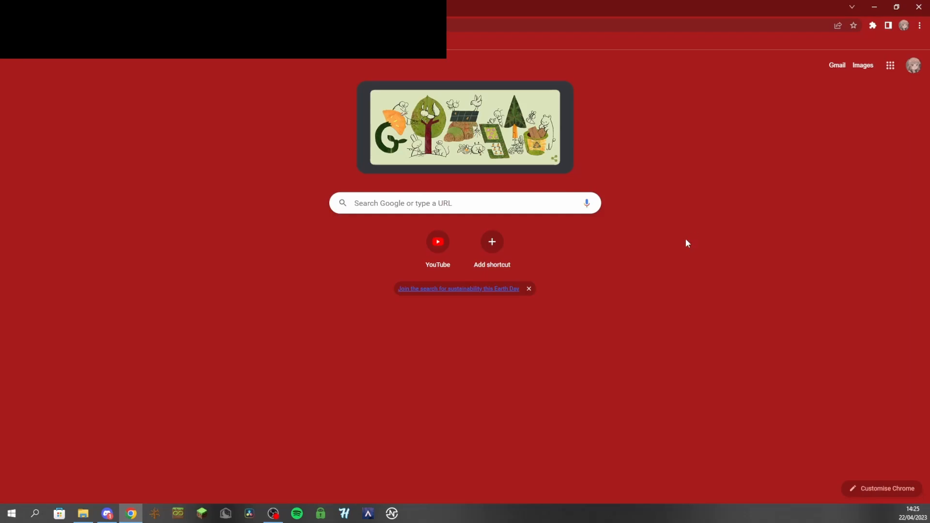
mouse_move(626, 162)
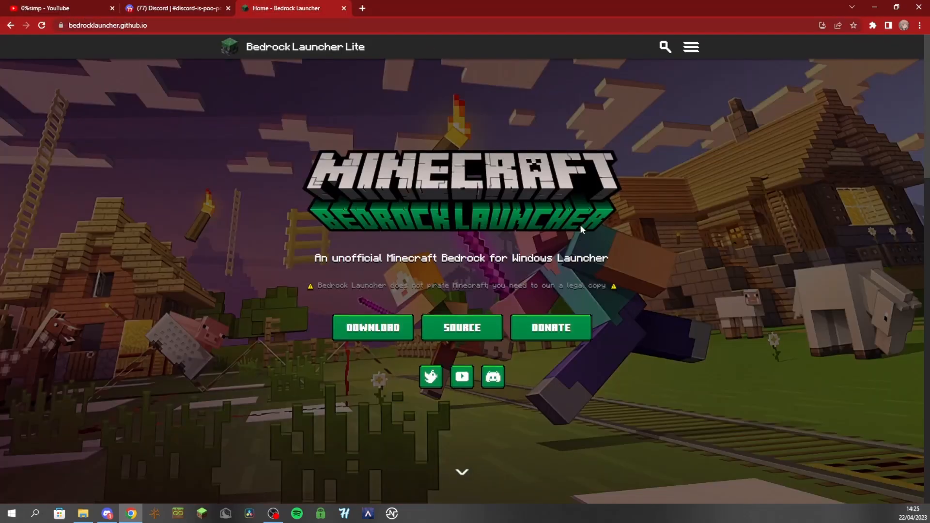
mouse_move(269, 368)
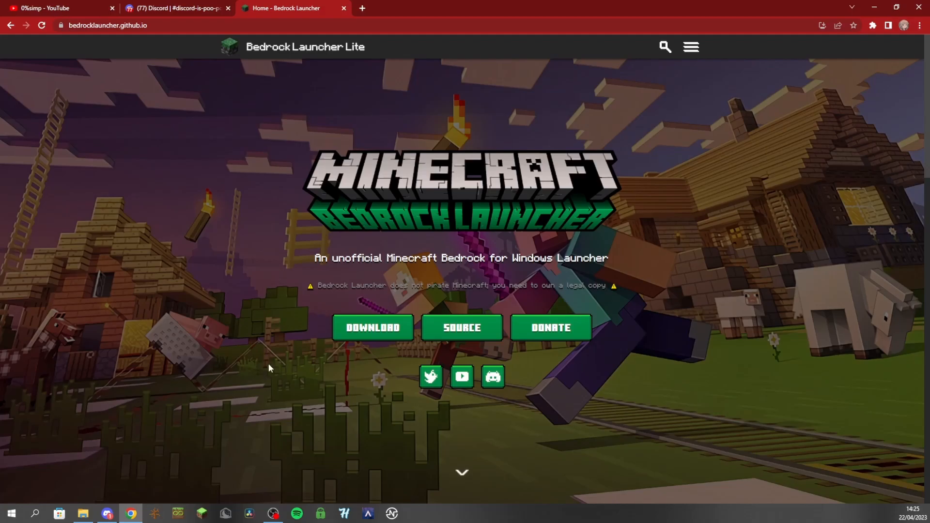
Download release.zip from the Bedrock Launcher site, confirming the ownership notice
click(372, 327)
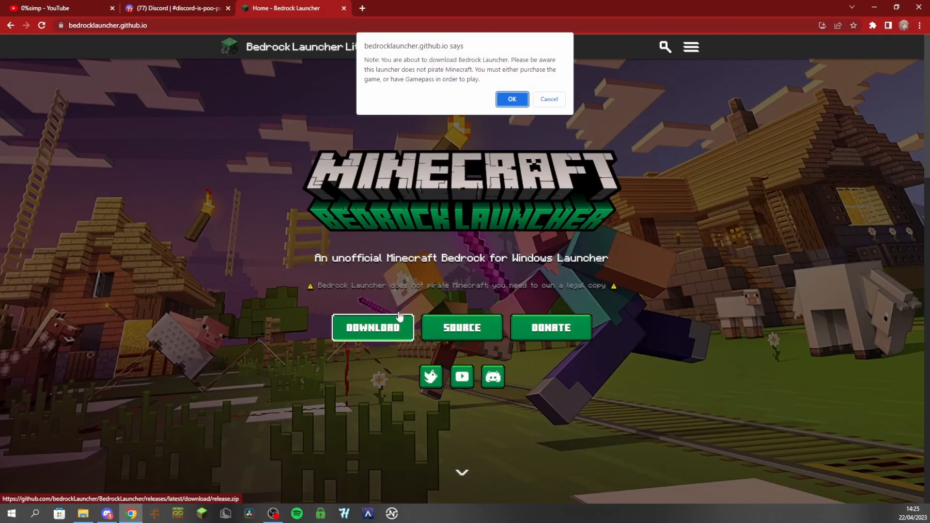
click(511, 99)
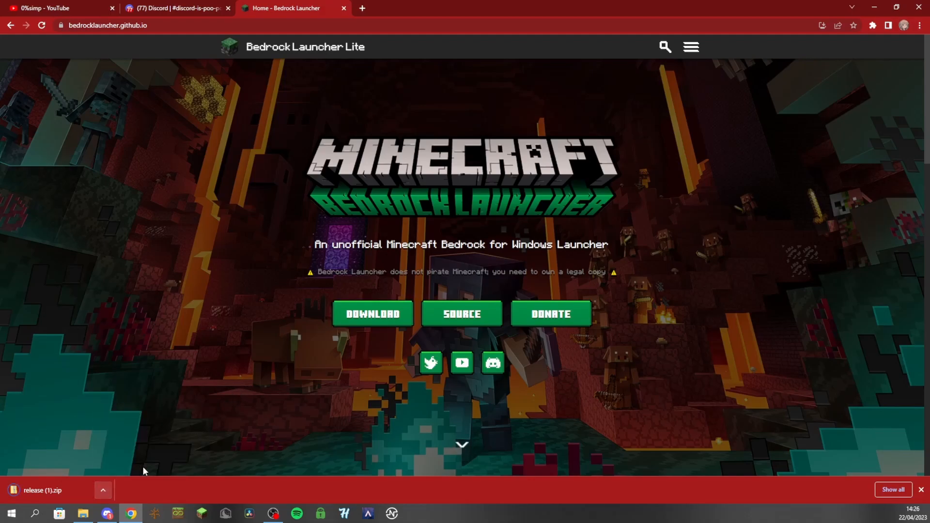
View the downloaded release zip and enter its net6.0-windows10.0.17763.0 folder
click(40, 490)
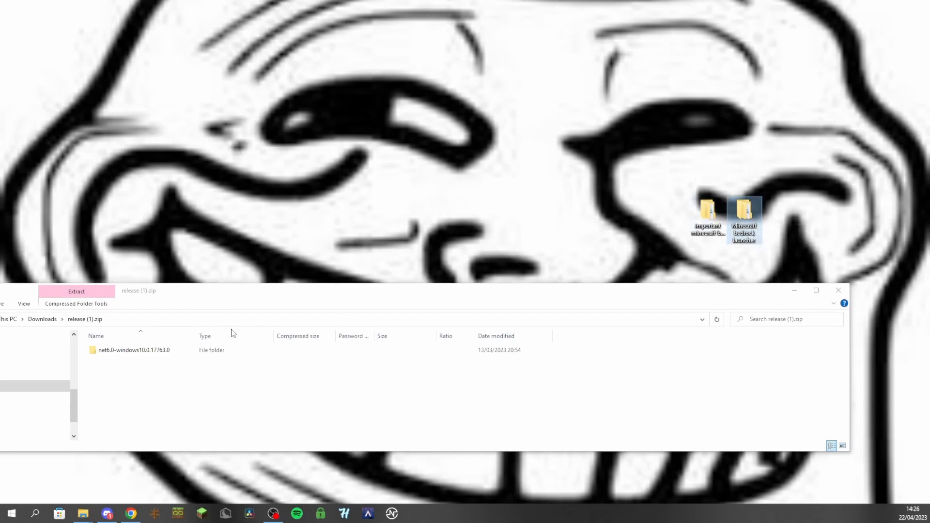
click(134, 349)
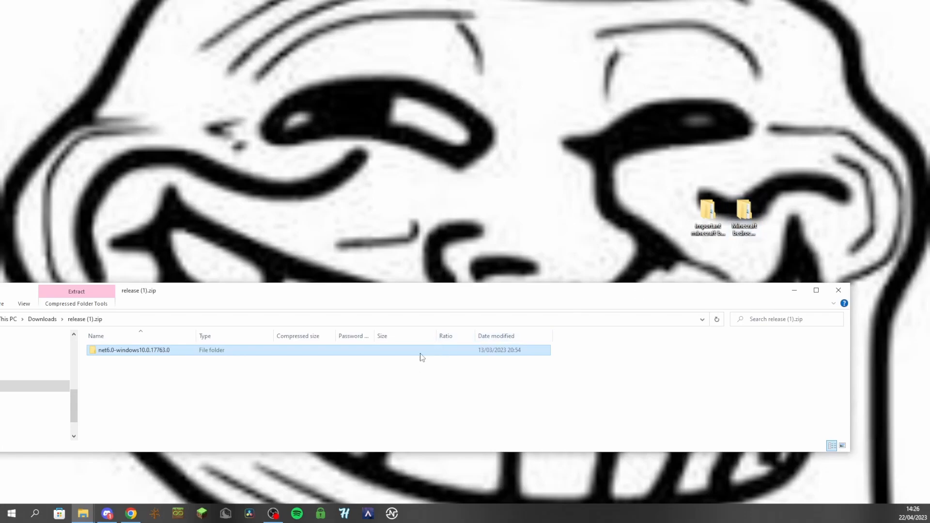
double_click(133, 349)
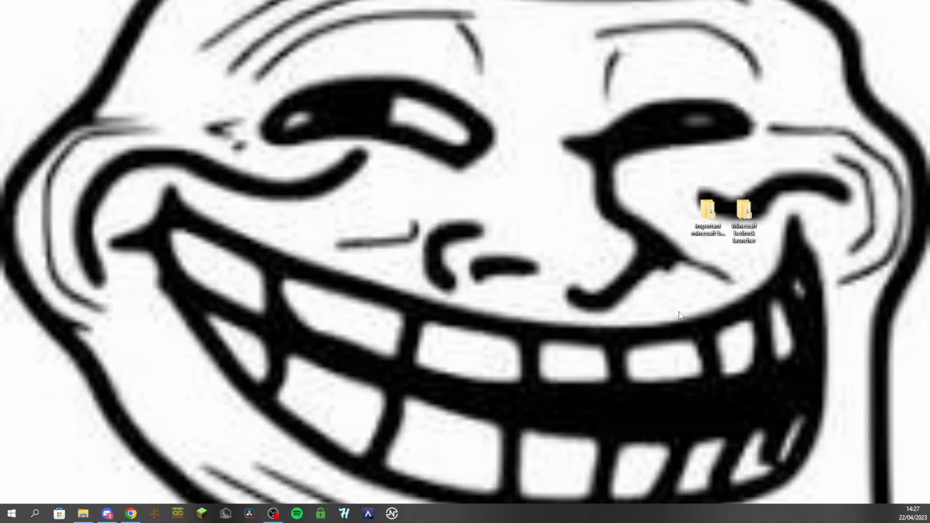
mouse_move(663, 241)
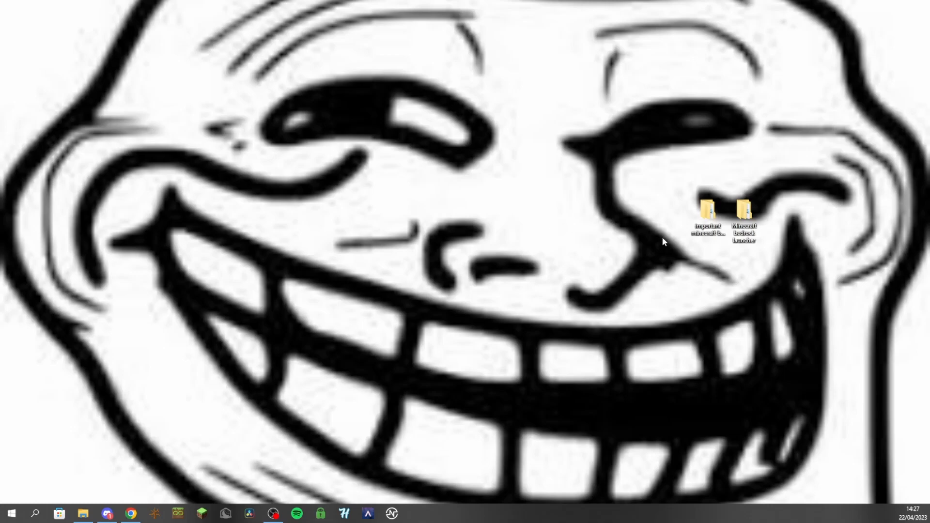
click(706, 213)
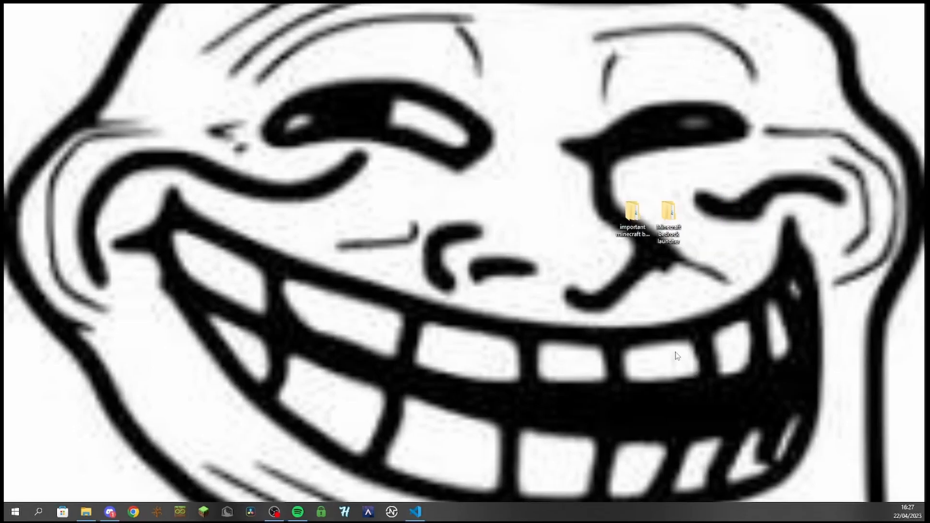
mouse_move(682, 254)
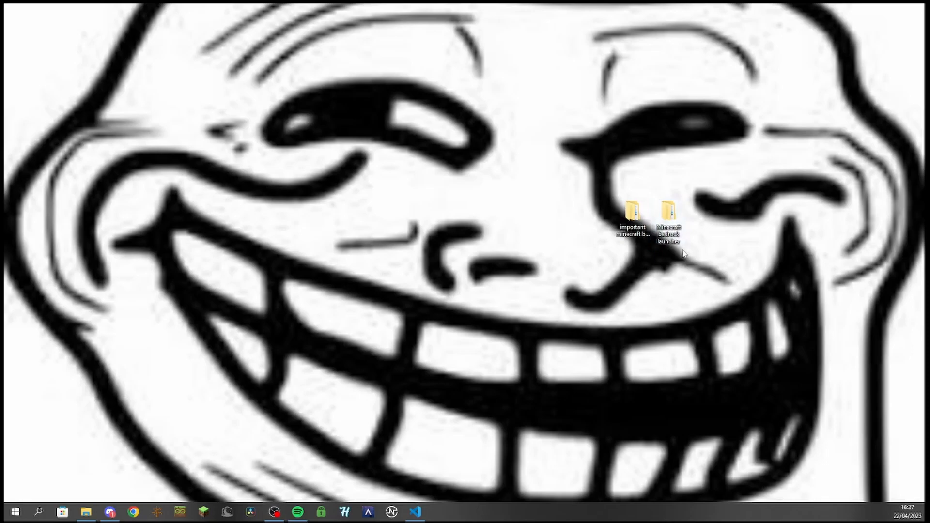
Run BedrockLauncher.exe from the desktop folder's net6.0-windows10.0.17763.0 subfolder and maximize its window
double_click(667, 216)
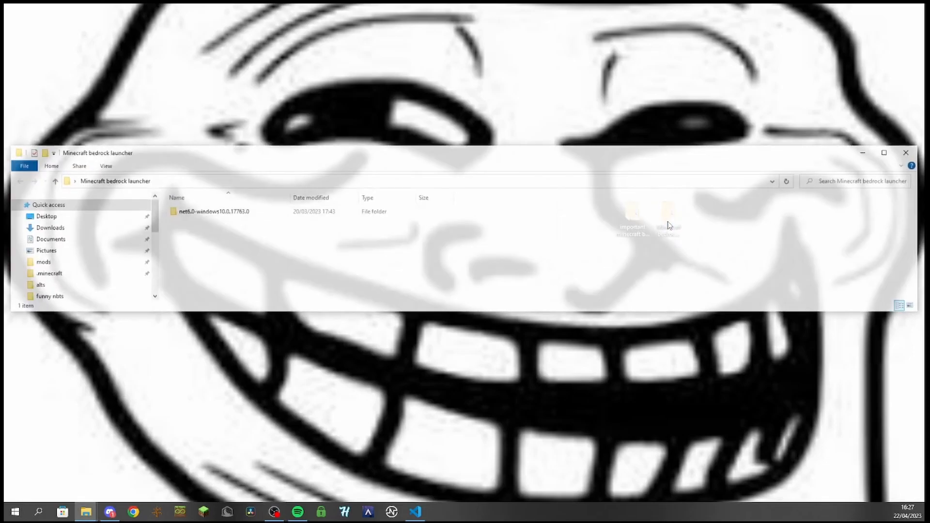
double_click(213, 212)
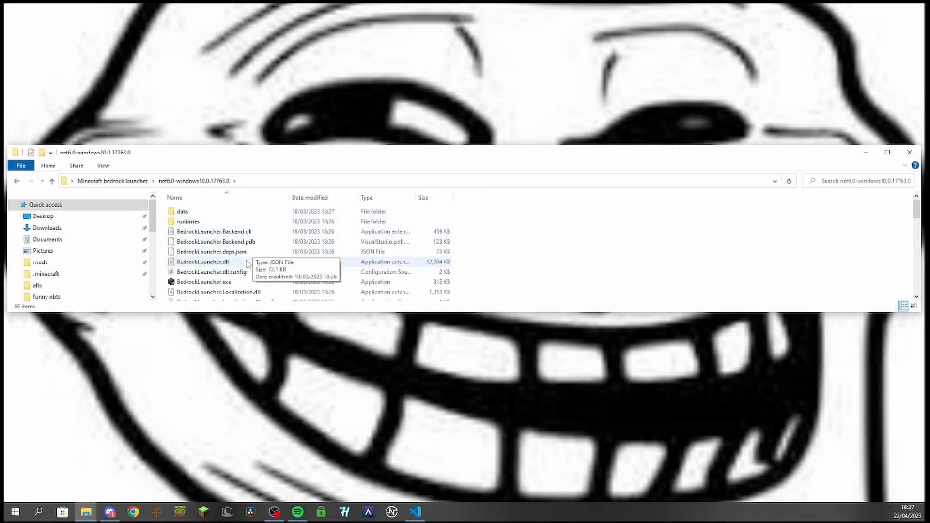
click(204, 282)
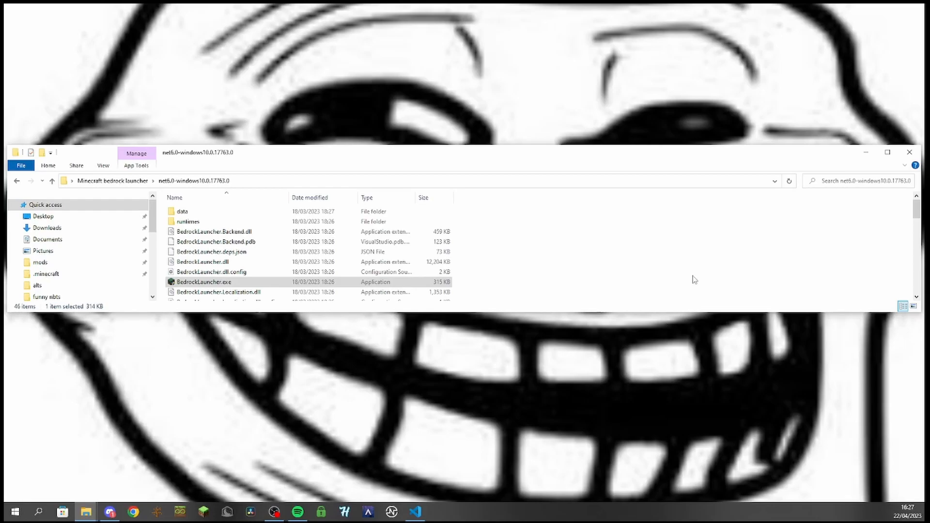
double_click(205, 282)
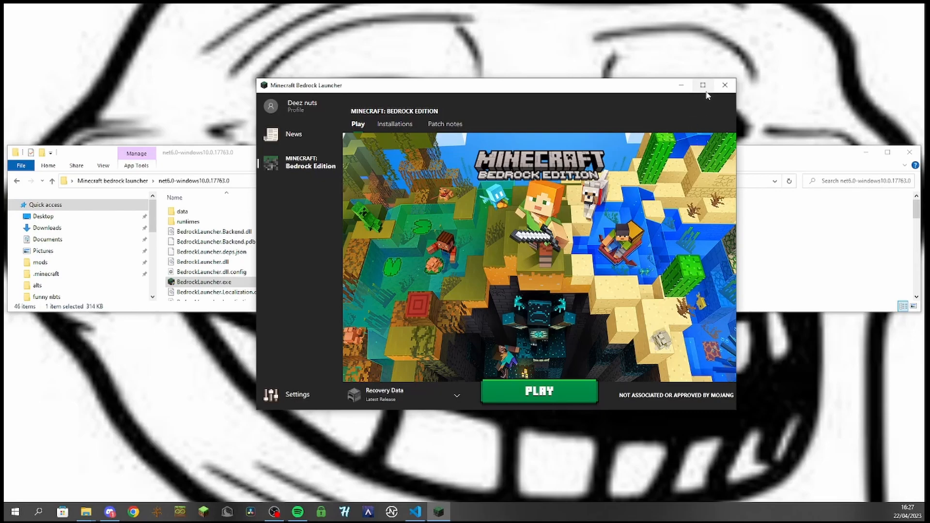
click(701, 85)
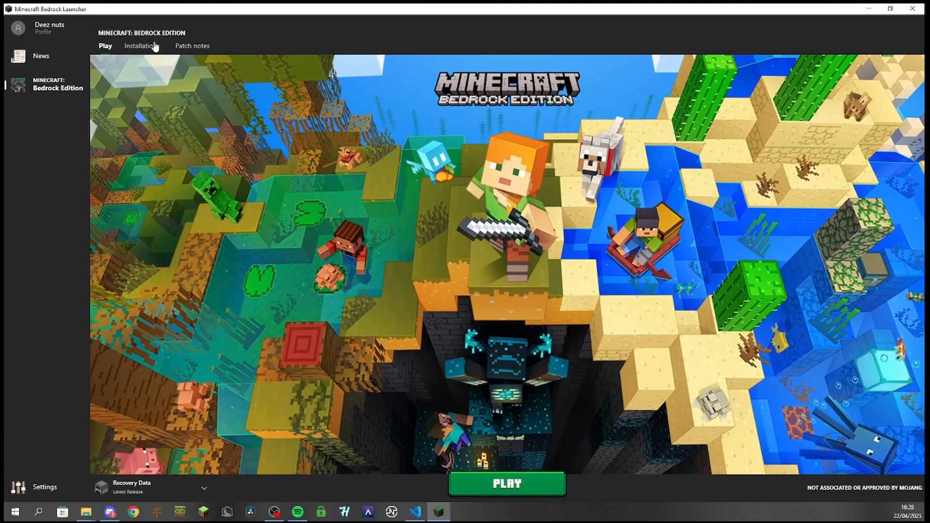
Start a new installation on the Installations page, set version 1.19.70.2, then cancel it
click(144, 45)
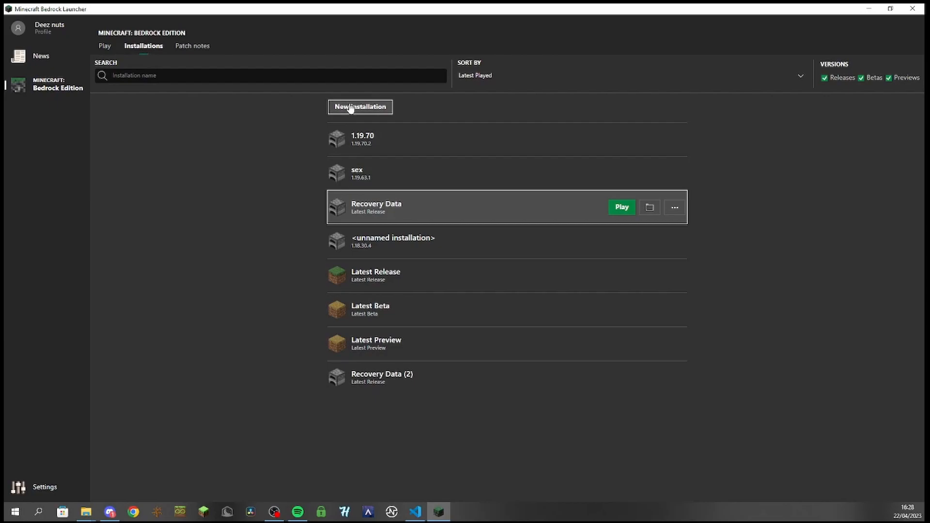
click(359, 106)
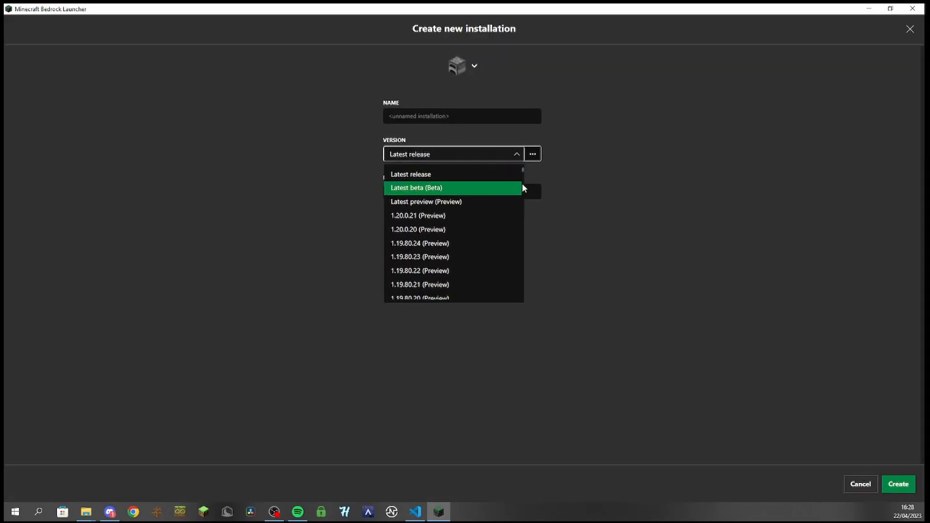
scroll(down, 3)
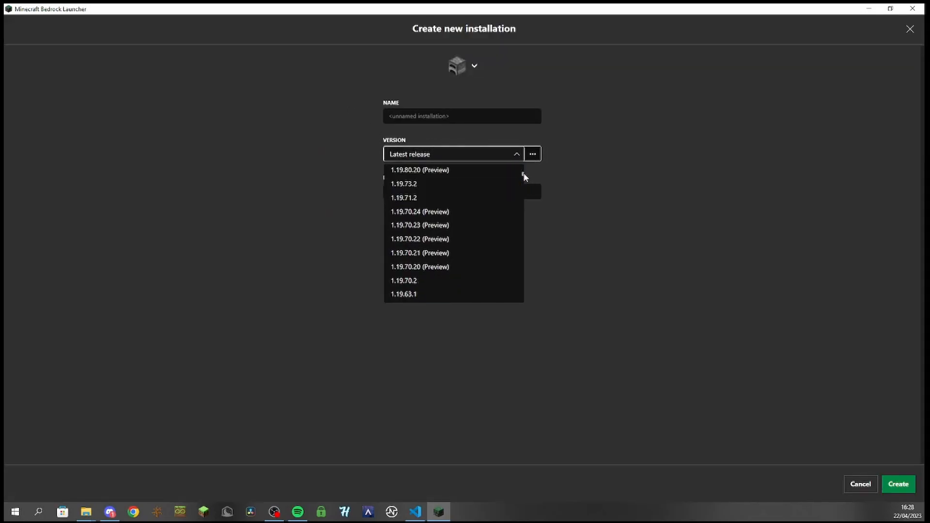
scroll(down, 3)
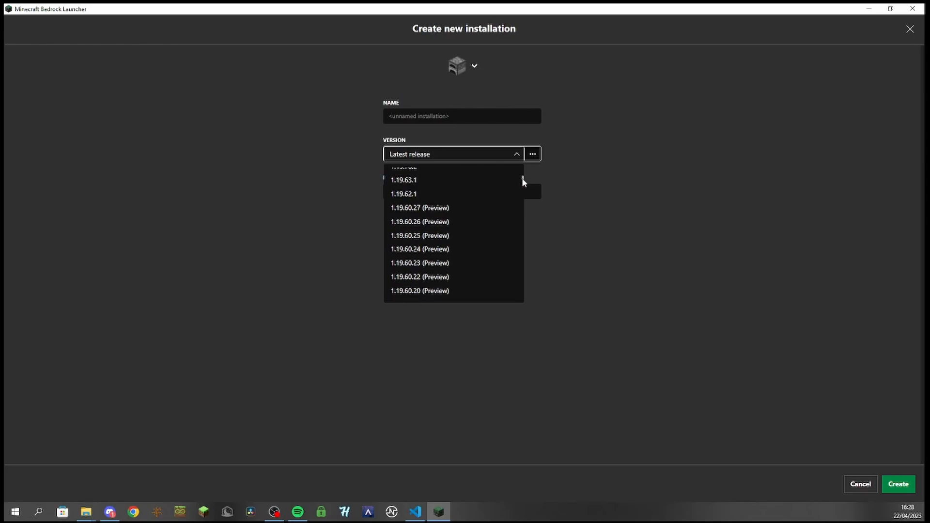
mouse_move(481, 195)
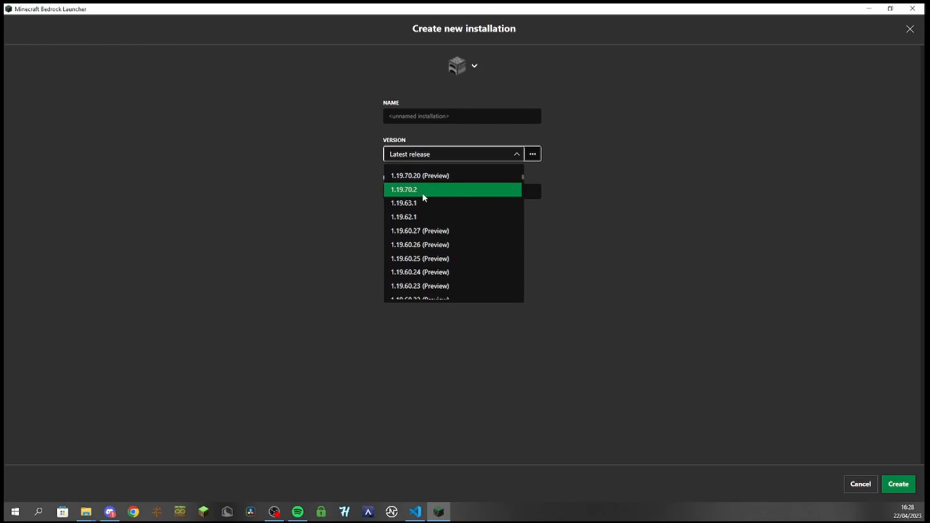
click(403, 189)
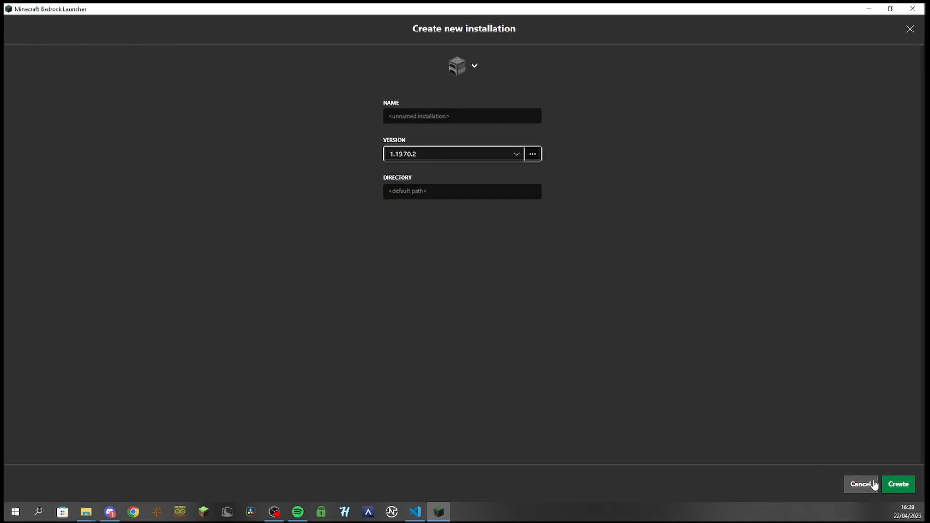
click(860, 485)
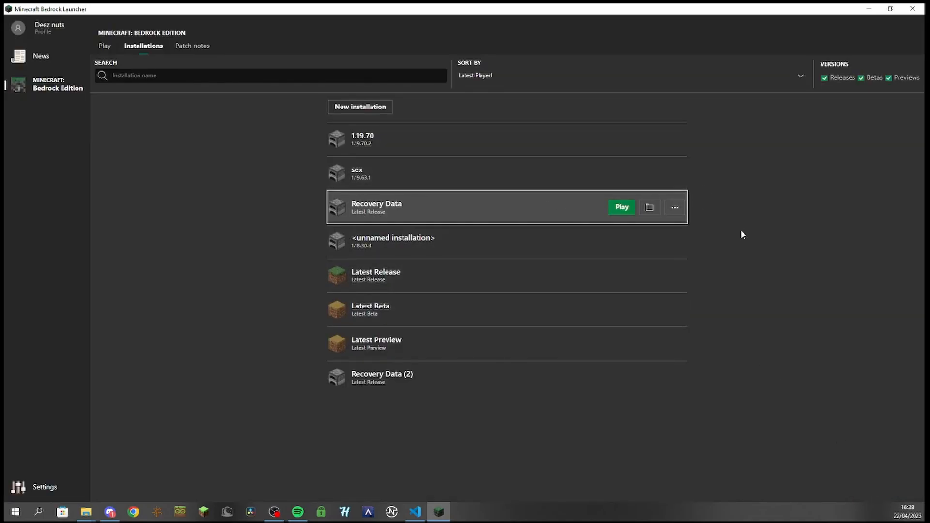
mouse_move(872, 256)
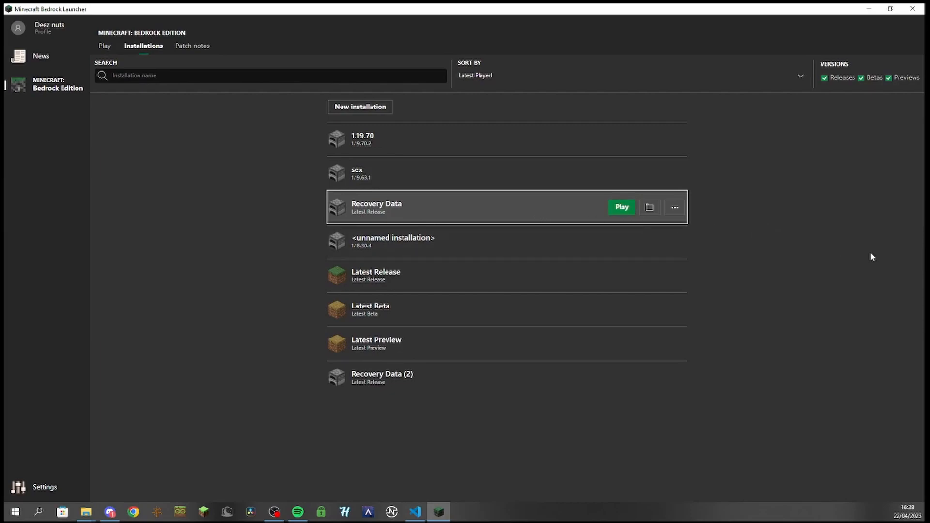
mouse_move(858, 253)
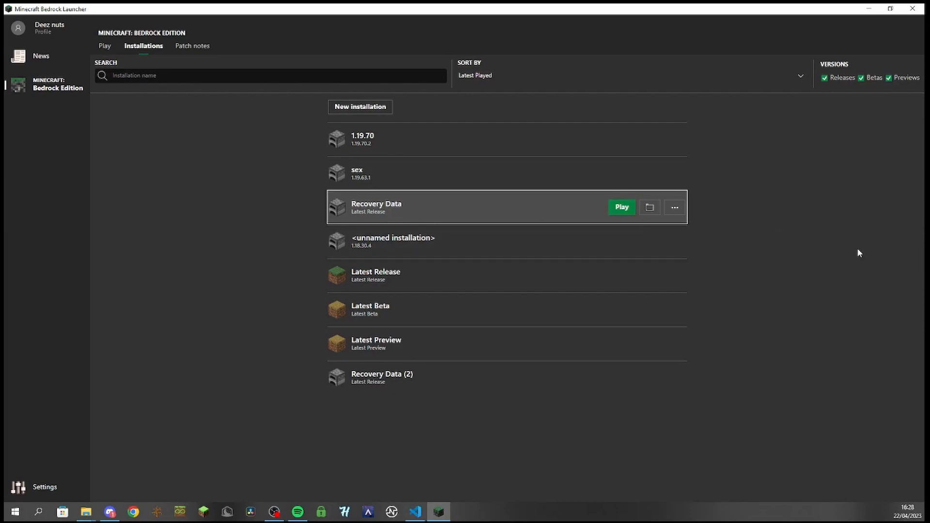